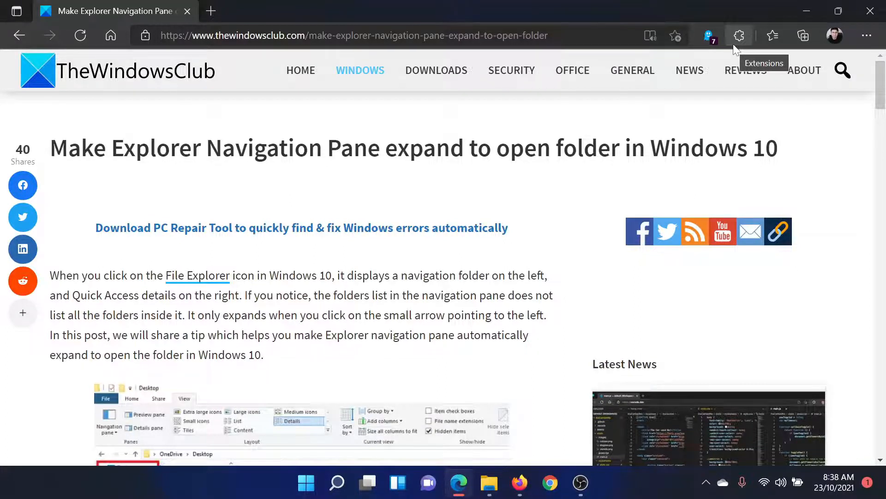
mouse_move(489, 483)
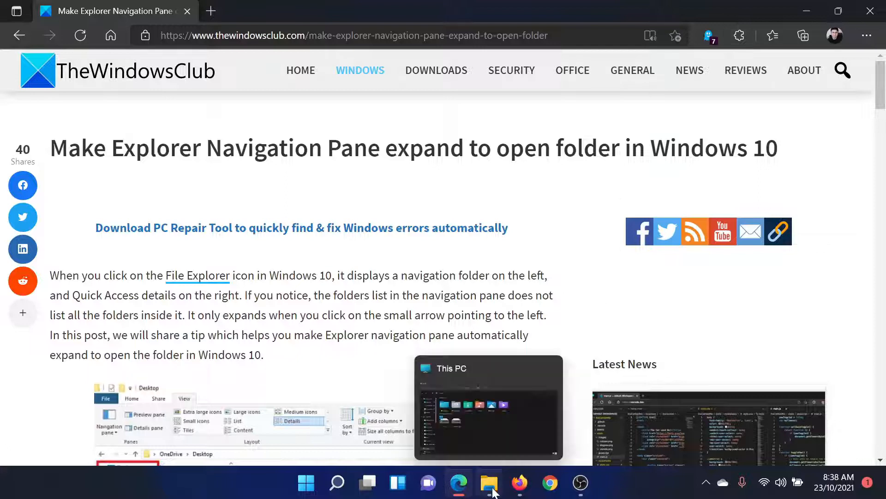
Launch File Explorer on This PC and bring up Folder Options from the See more menu
click(489, 483)
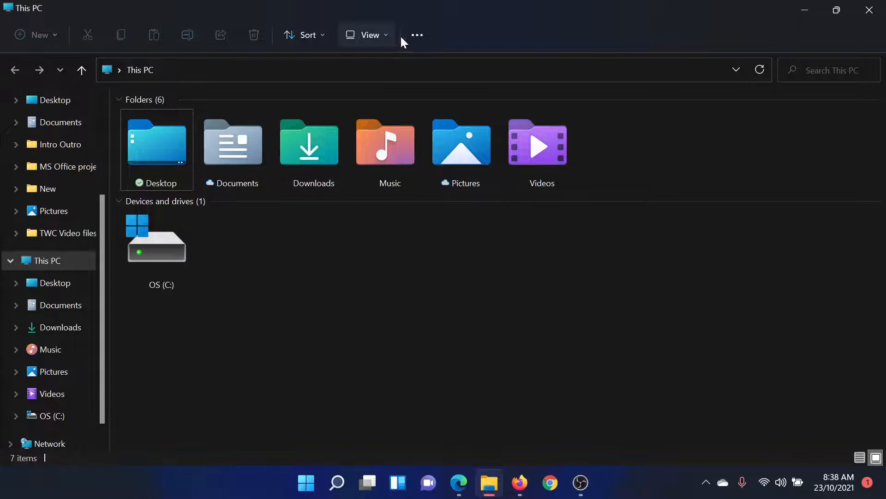
click(417, 34)
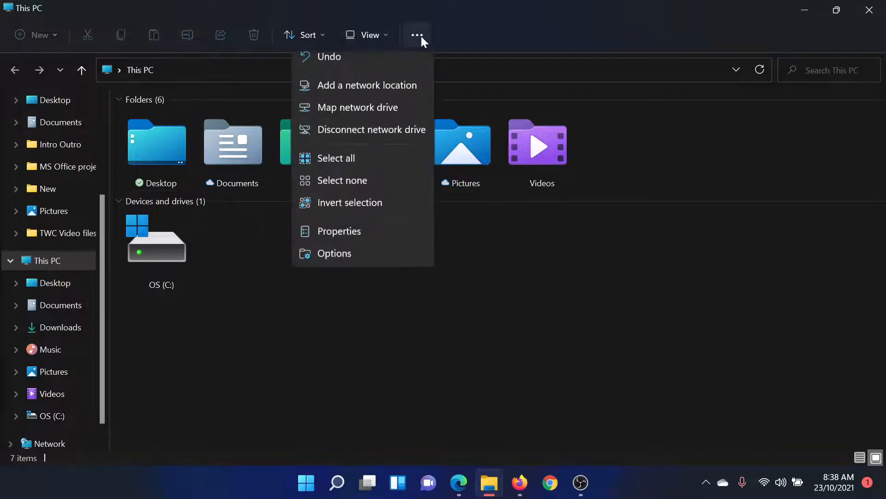
click(334, 253)
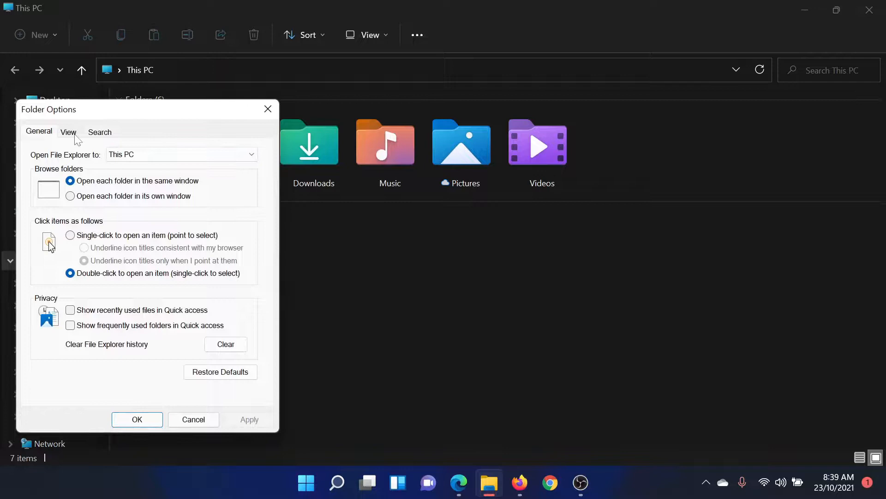
Enable 'Expand to open folder' on the View tab, apply it, and return to Edge
click(68, 132)
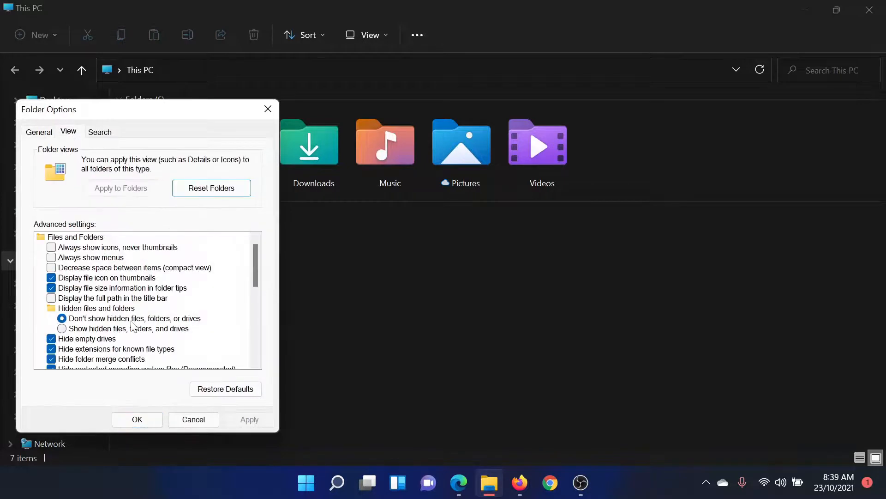
scroll(down, 3)
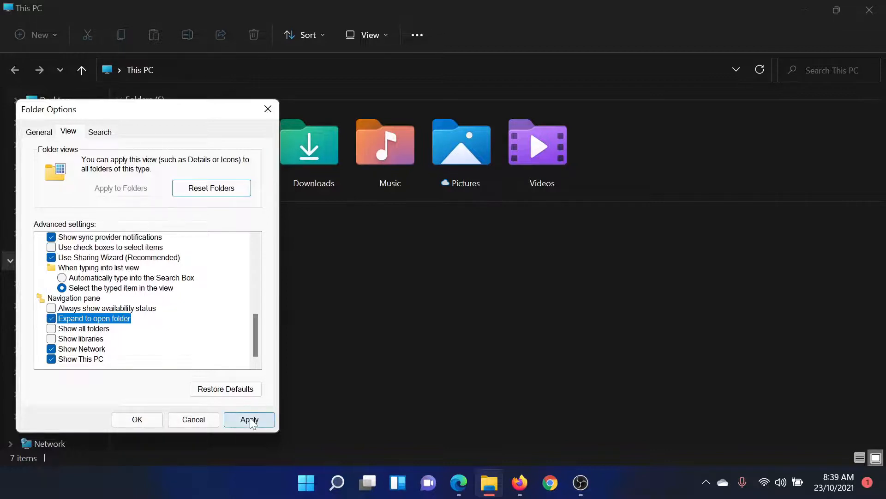
click(249, 420)
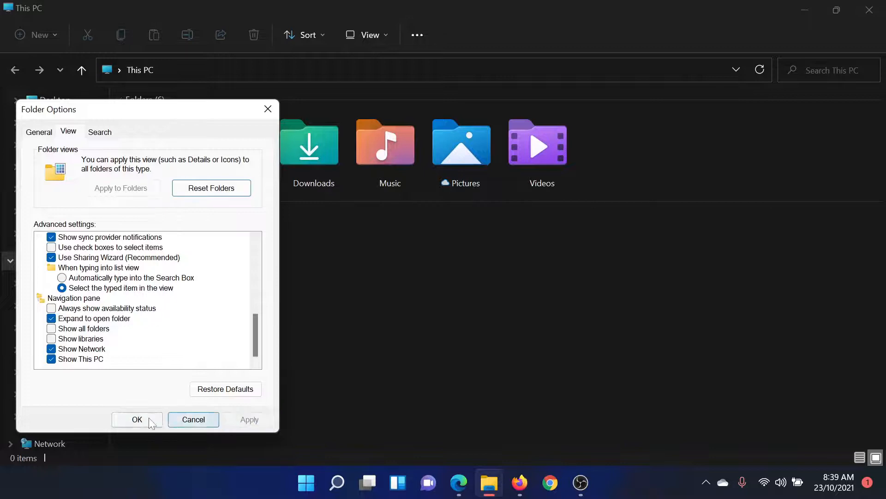
click(136, 419)
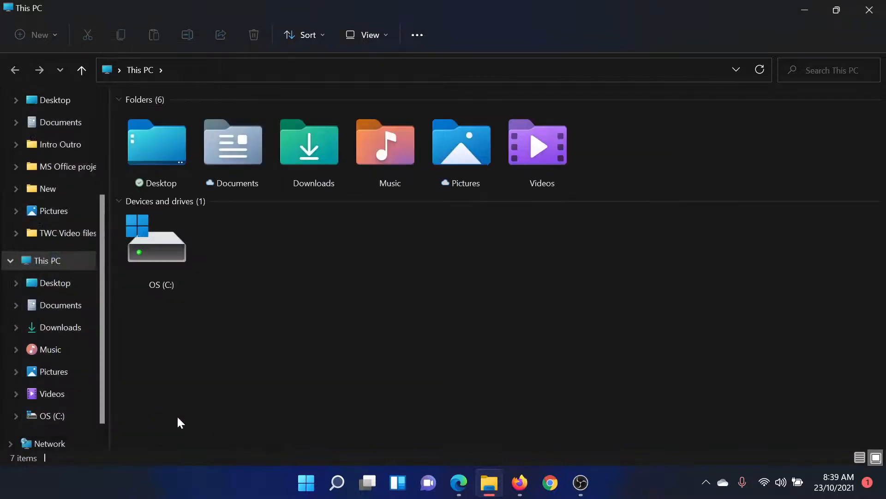
mouse_move(431, 446)
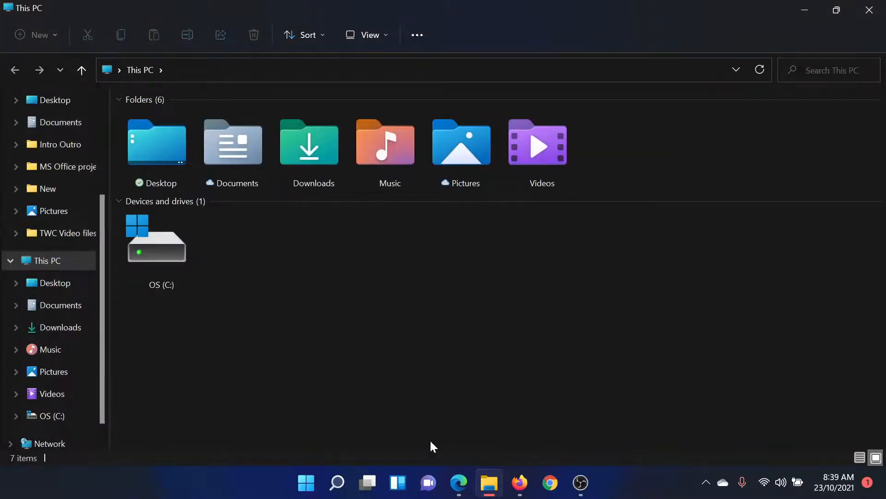
click(459, 483)
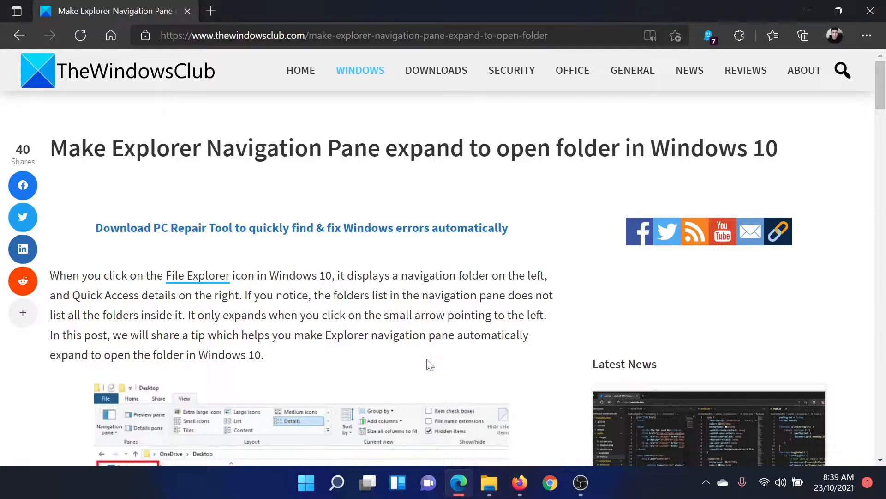